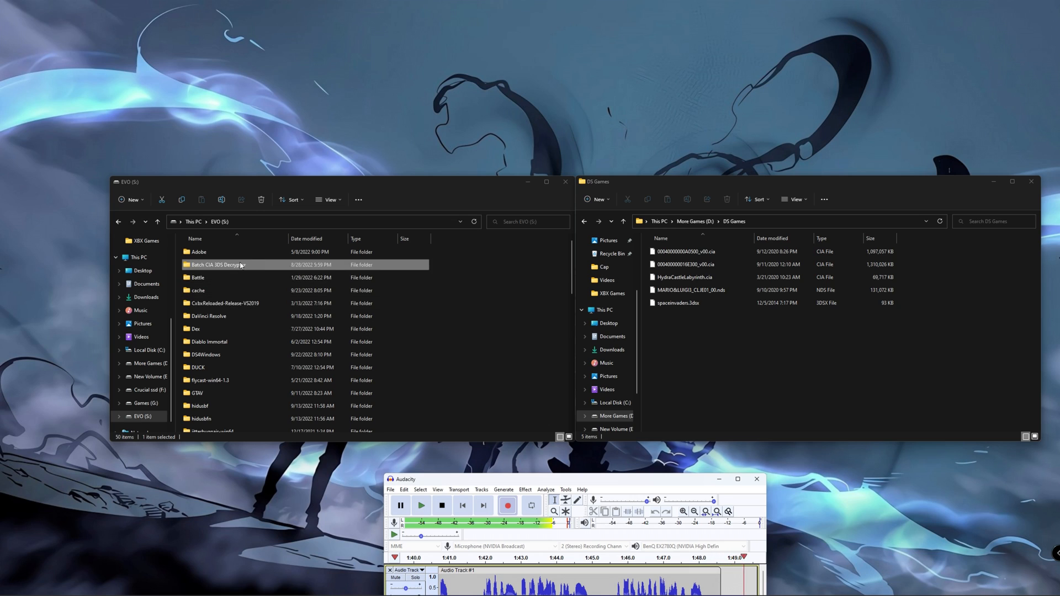
Enter the Batch CIA 3DS Decryptor folder and browse the game files in the DS Games window
double_click(218, 264)
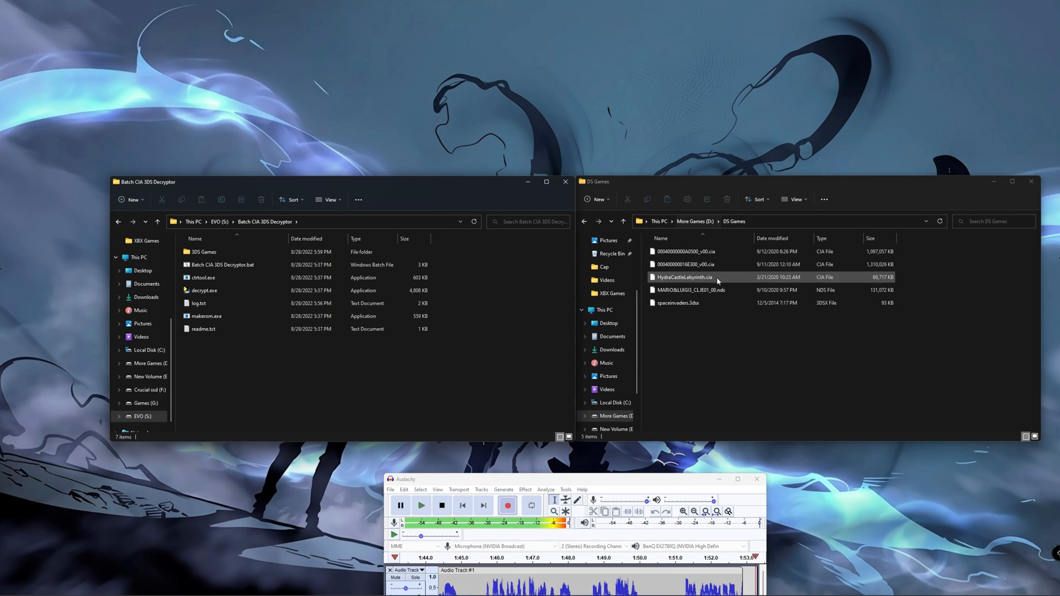
left_click(687, 251)
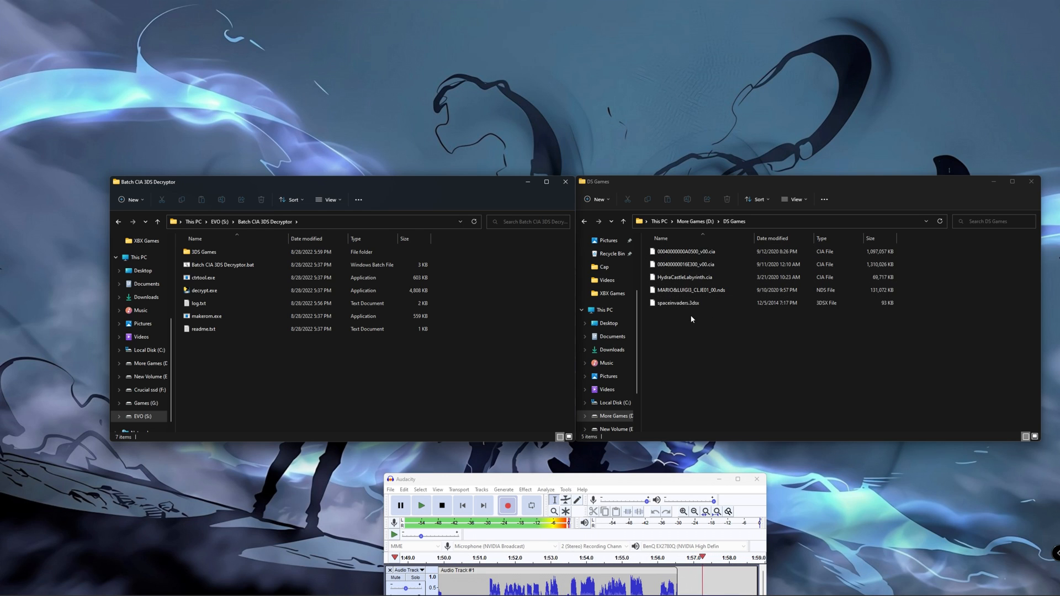
left_click(677, 303)
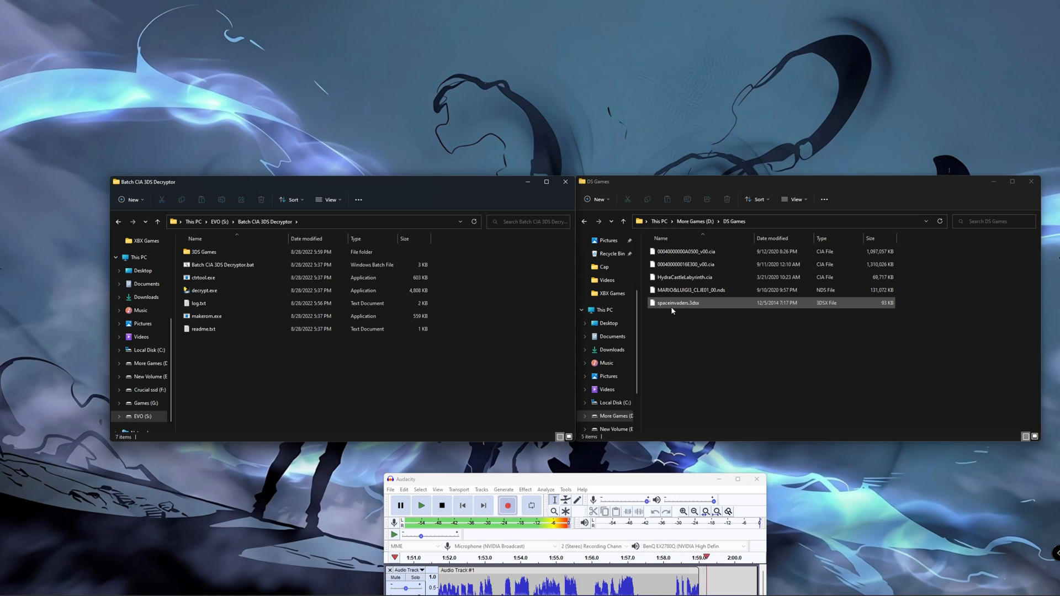
left_click(689, 250)
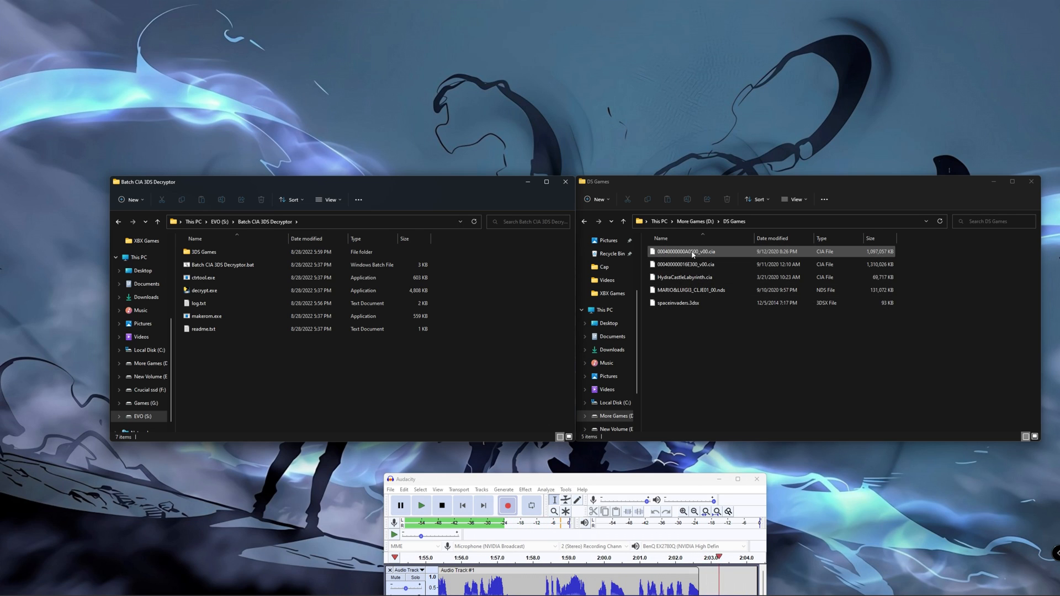
Copy the chosen .cia game file into the decryptor folder beside the tools
left_click(685, 264)
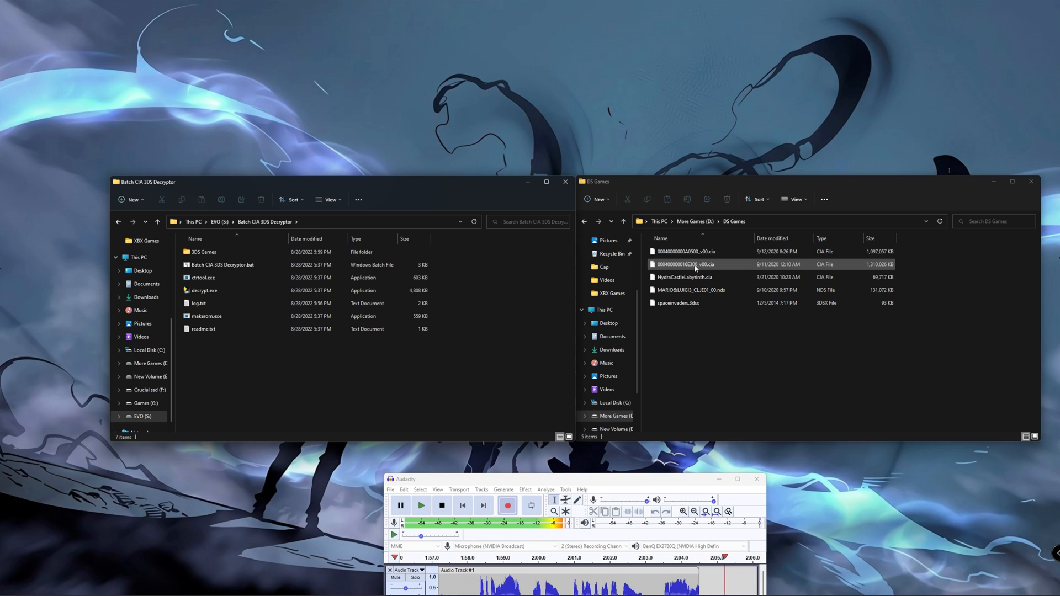
left_click(686, 252)
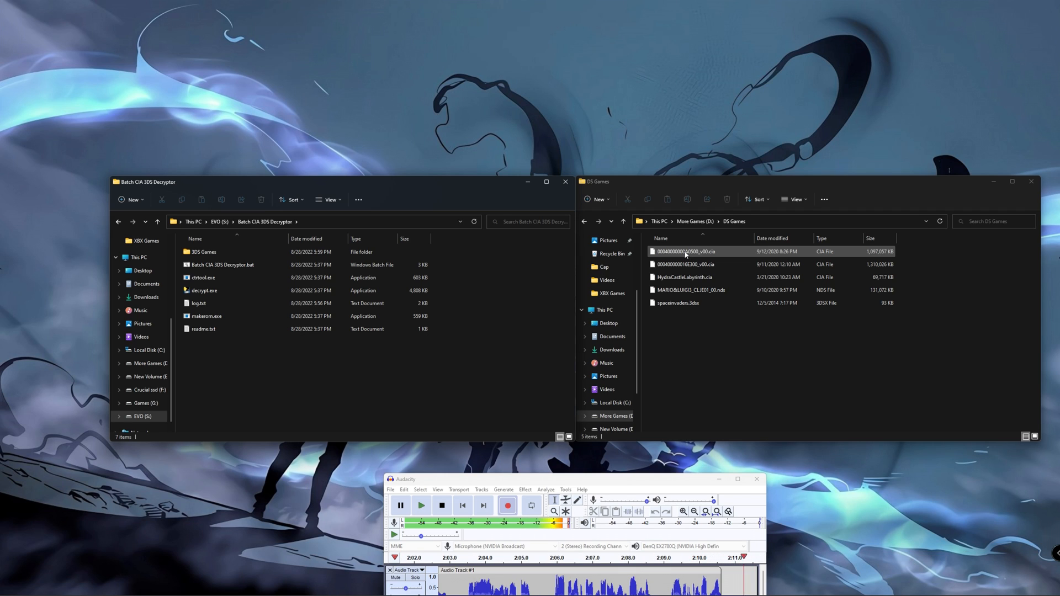
left_click(685, 252)
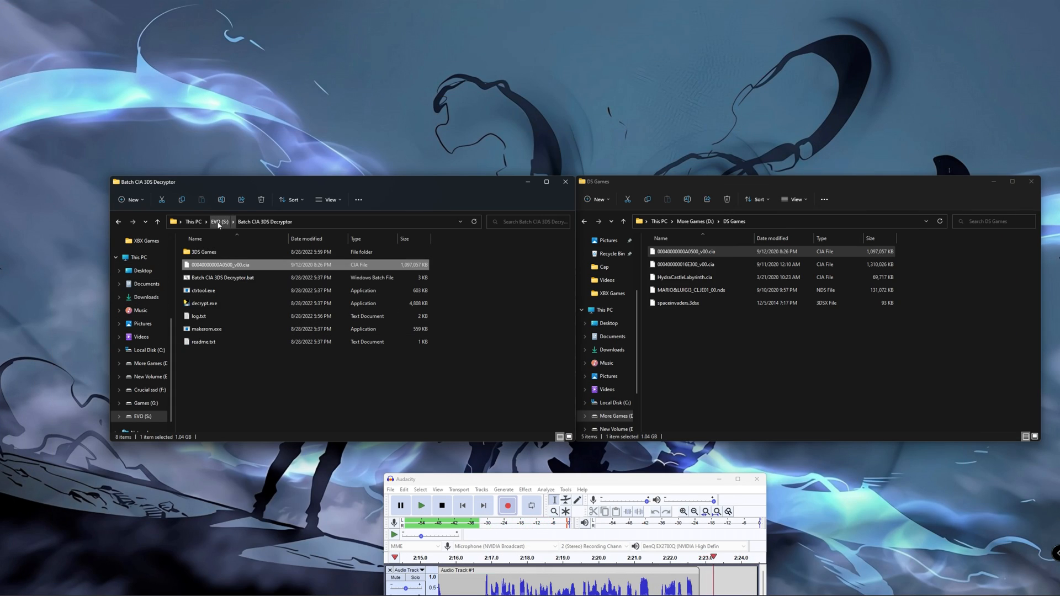
left_click(219, 221)
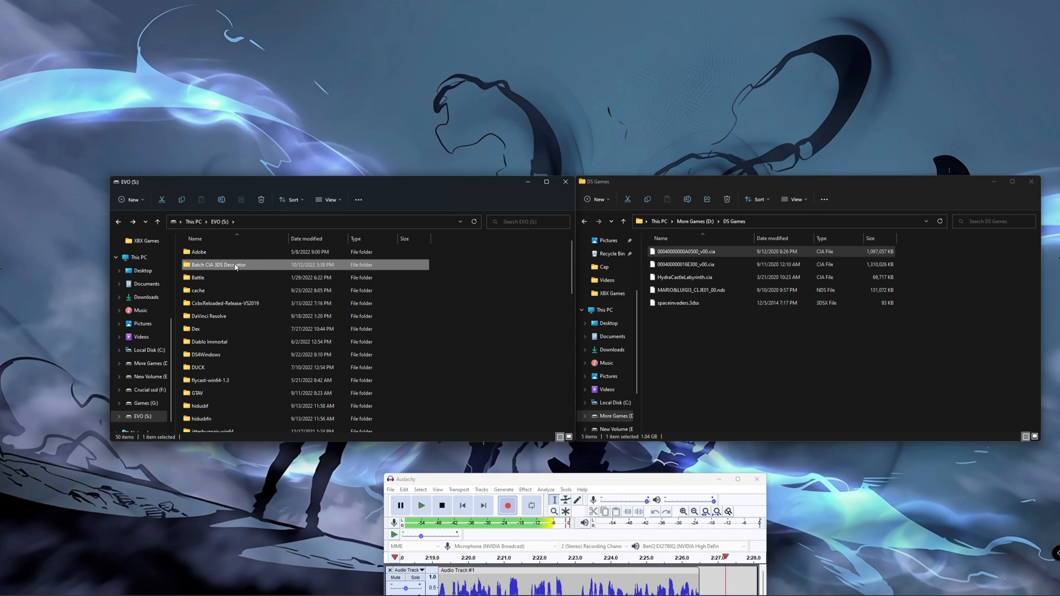
double_click(218, 264)
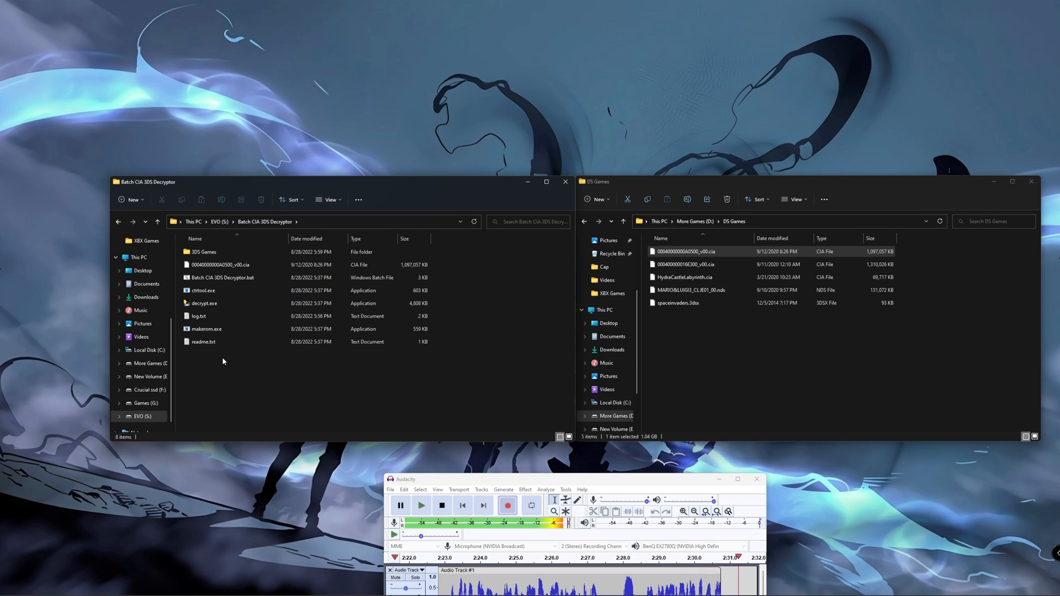
left_click(206, 329)
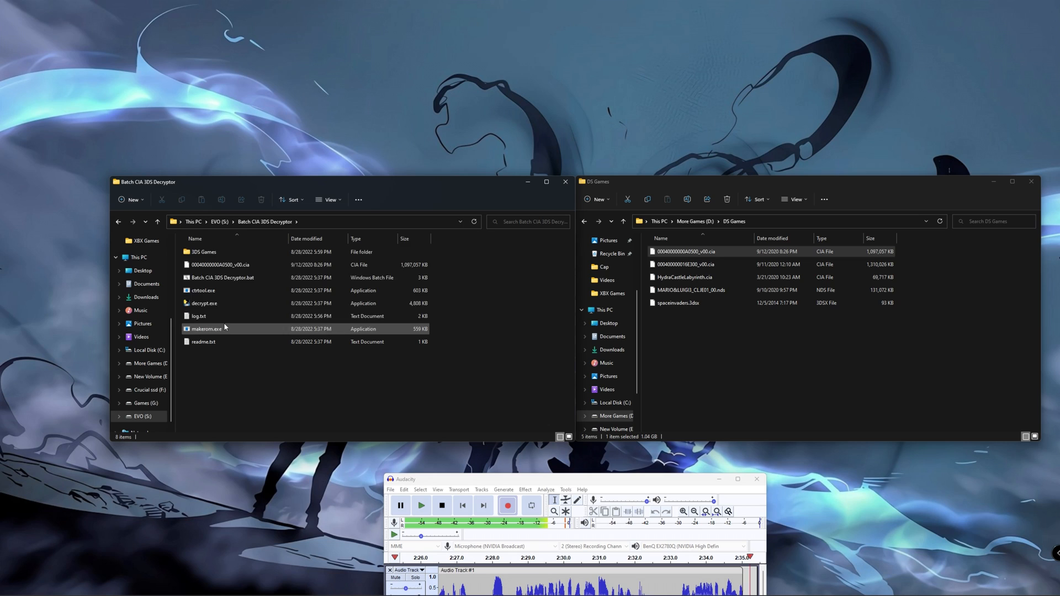
left_click(203, 290)
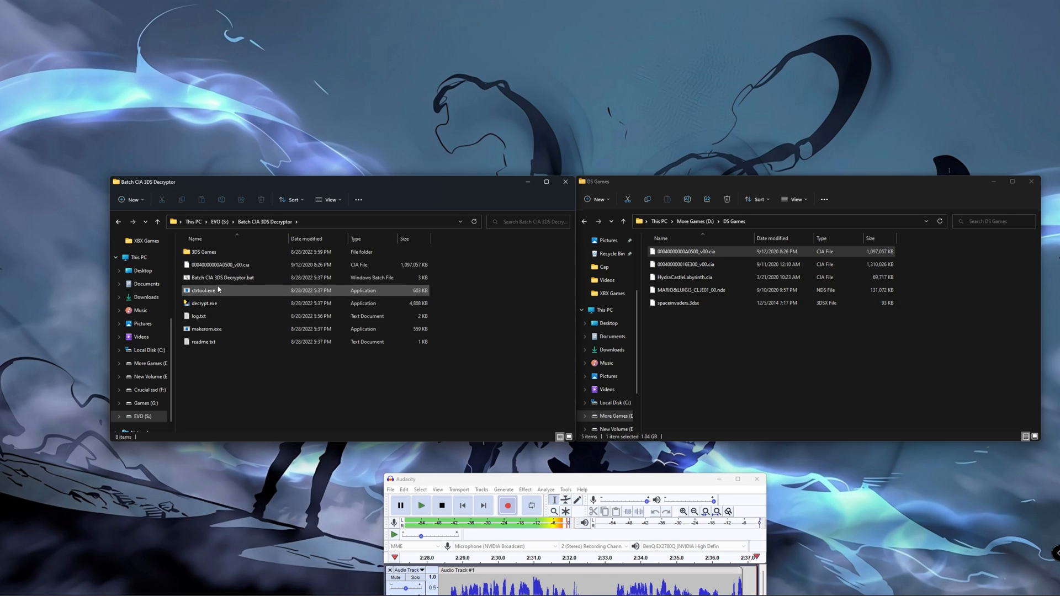
mouse_move(223, 282)
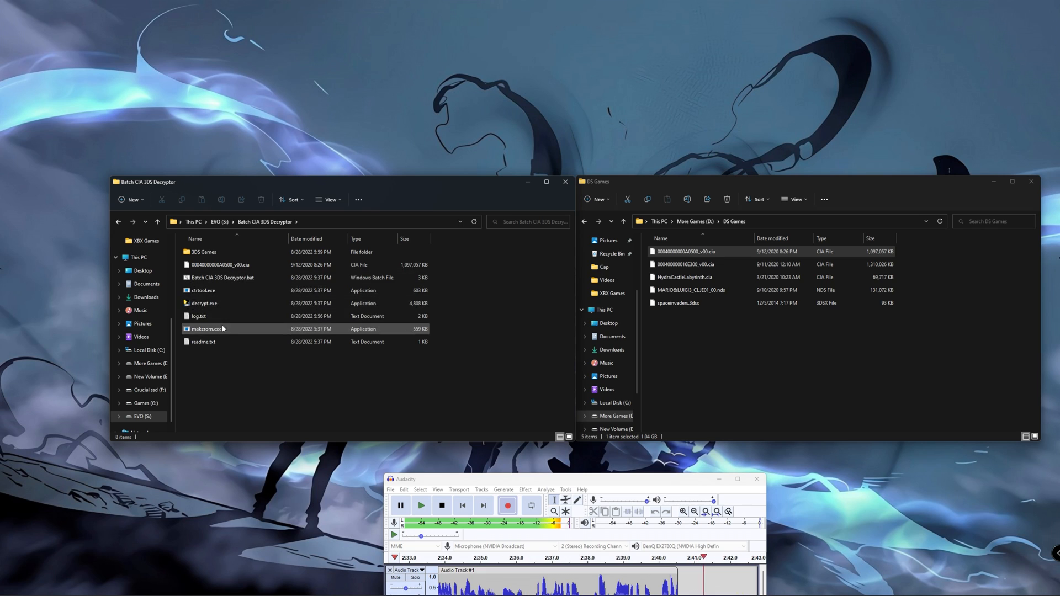
left_click(203, 341)
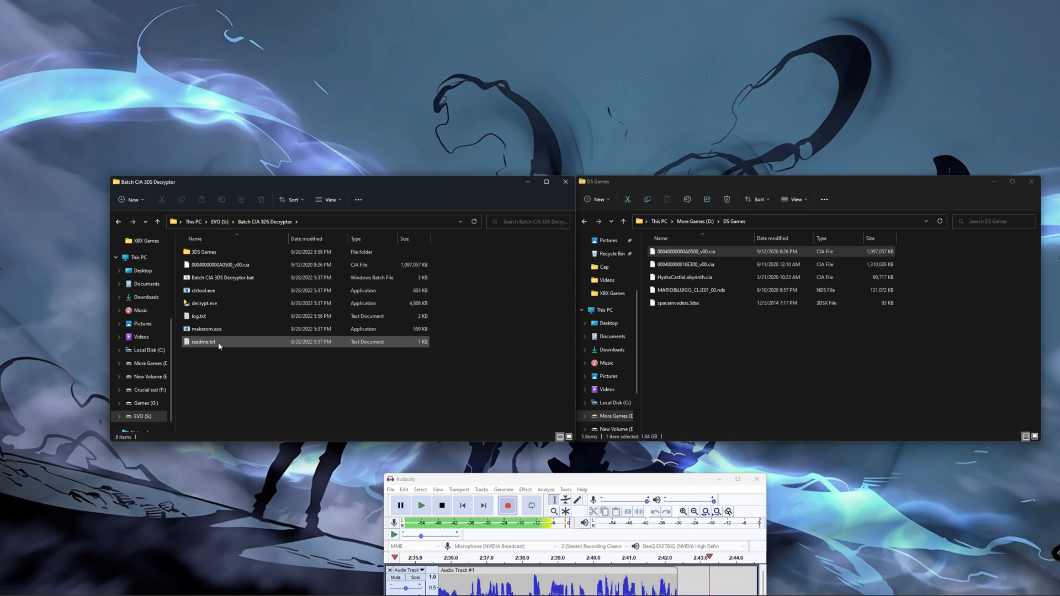
left_click(221, 277)
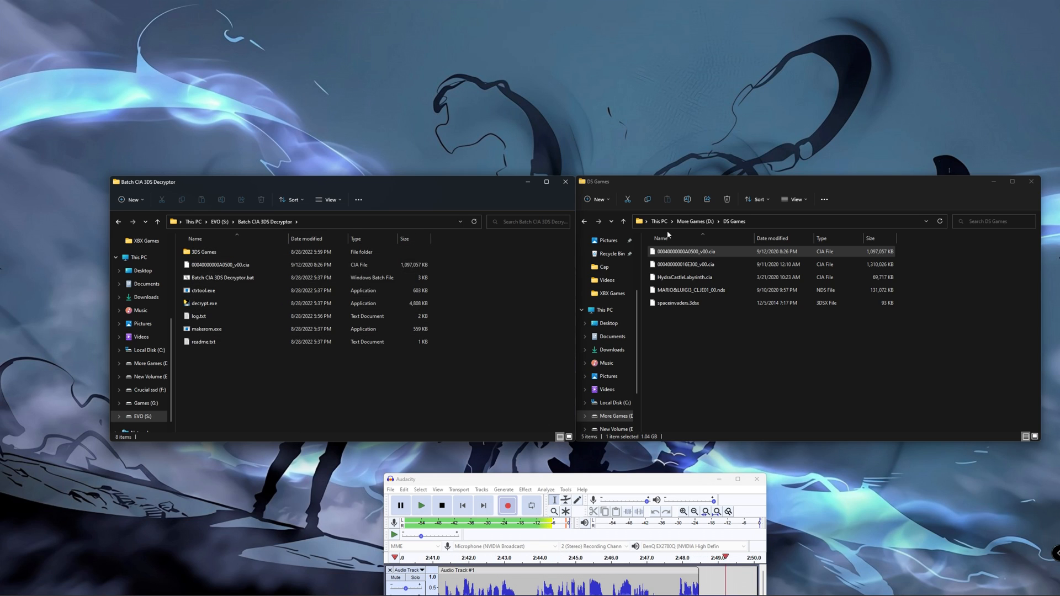
left_click(685, 250)
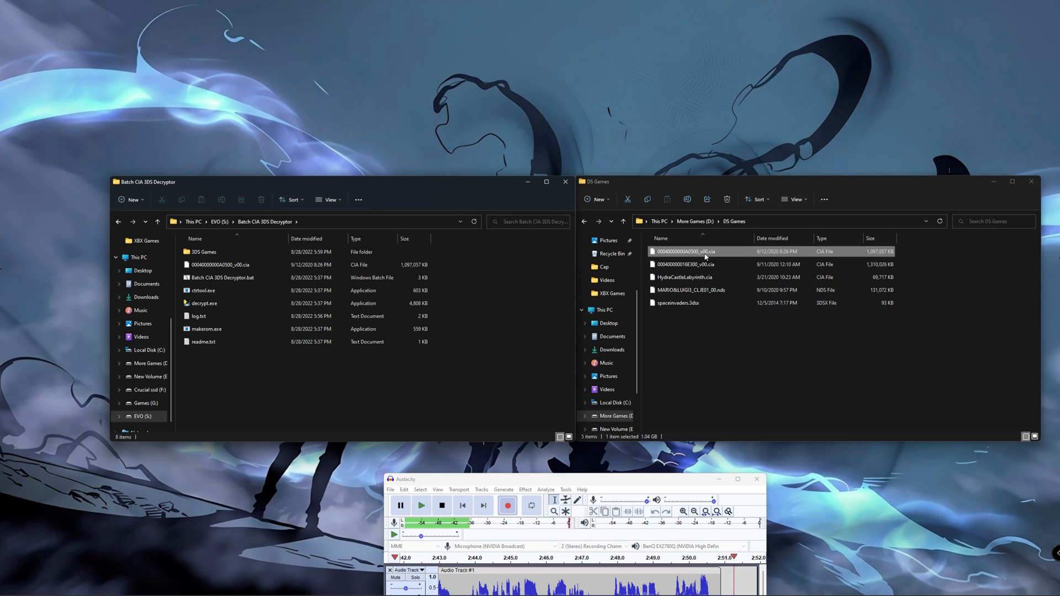
left_click(230, 264)
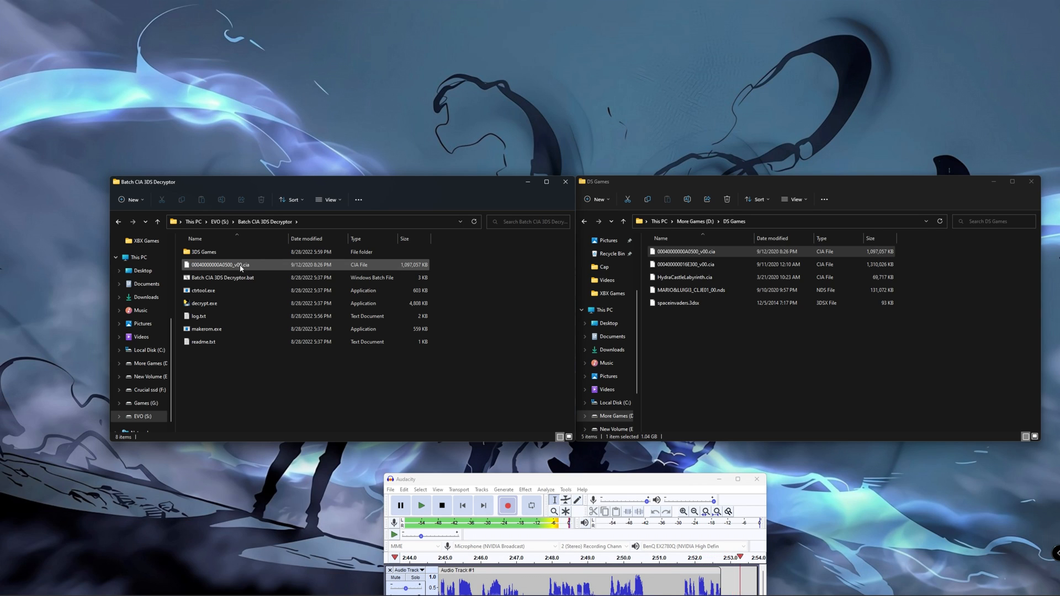
left_click(223, 291)
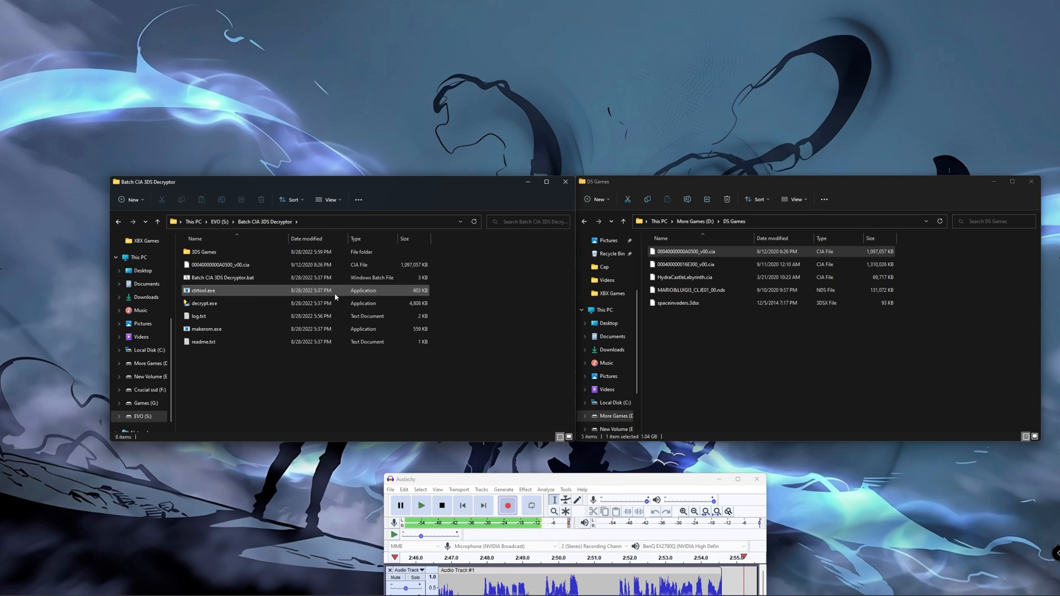
left_click(219, 264)
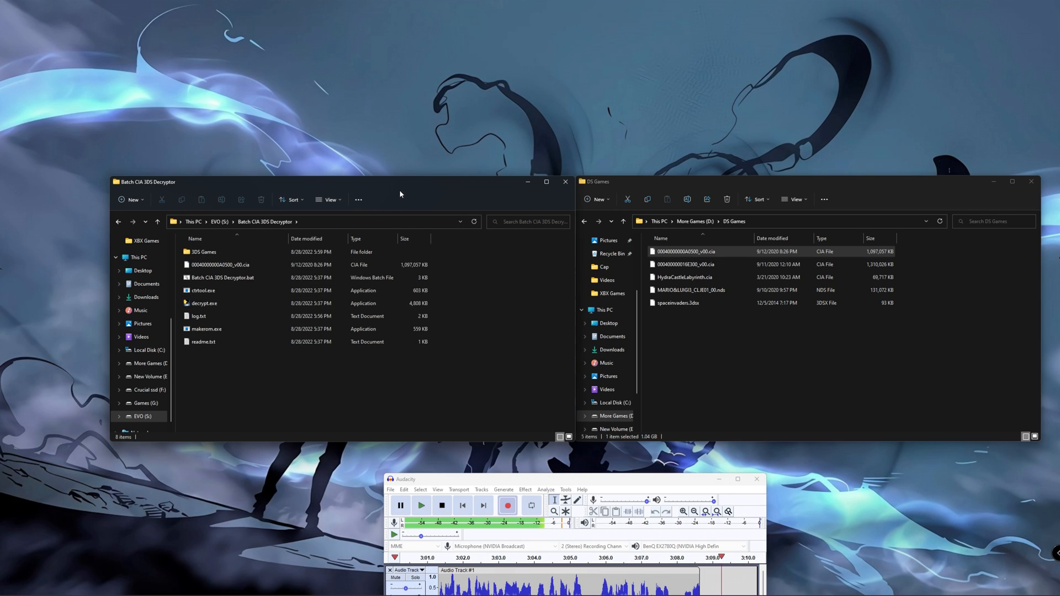
Run the batch decryptor script on the .cia in the decryptor folder
left_click(223, 277)
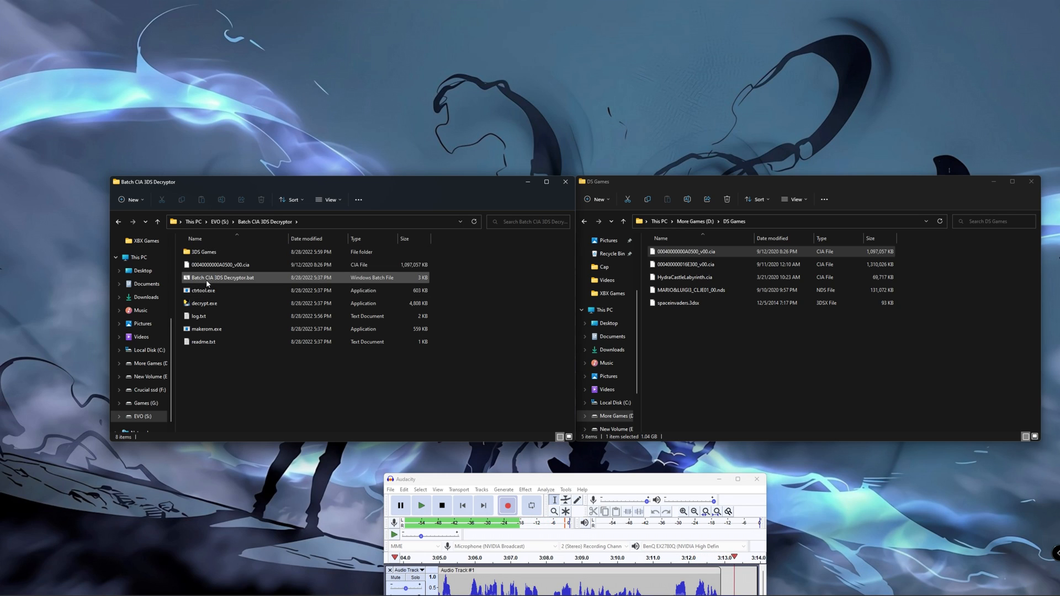
mouse_move(246, 284)
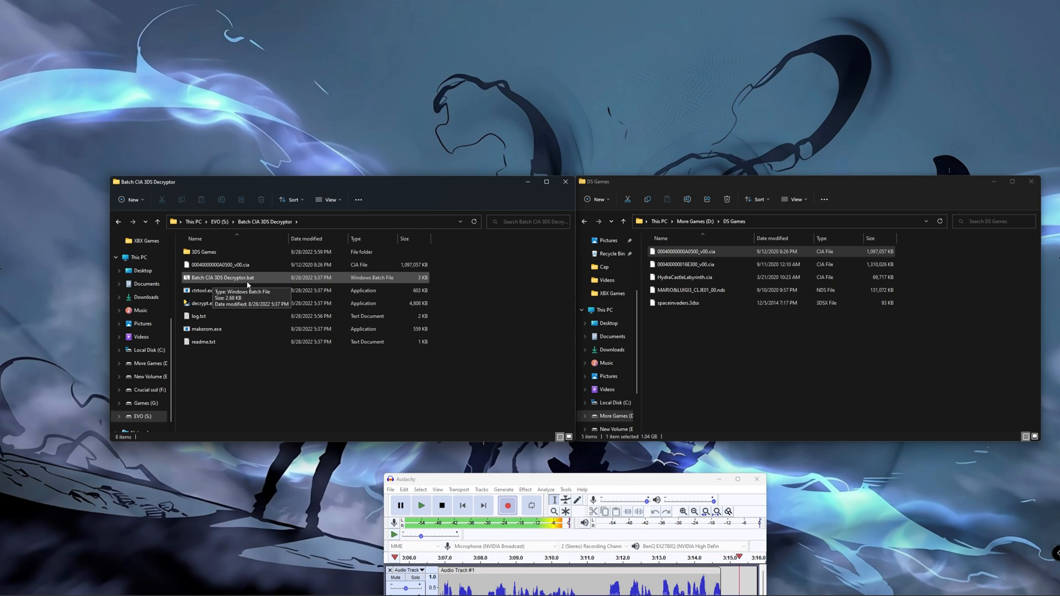
double_click(221, 279)
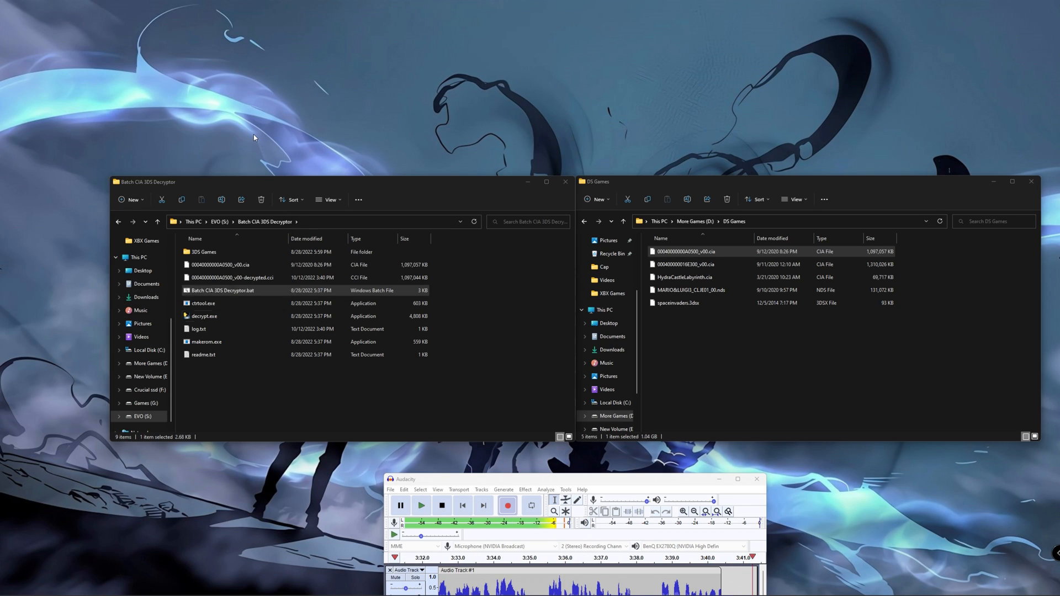
left_click(257, 411)
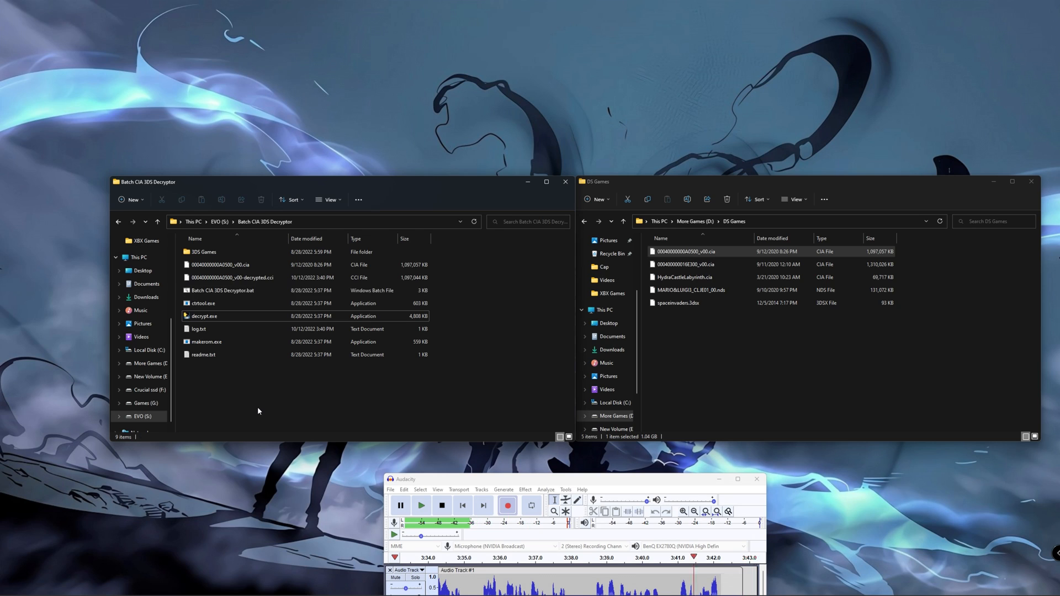
Inspect the original .cia and the new decrypted .cci sitting together in the folder
left_click(204, 252)
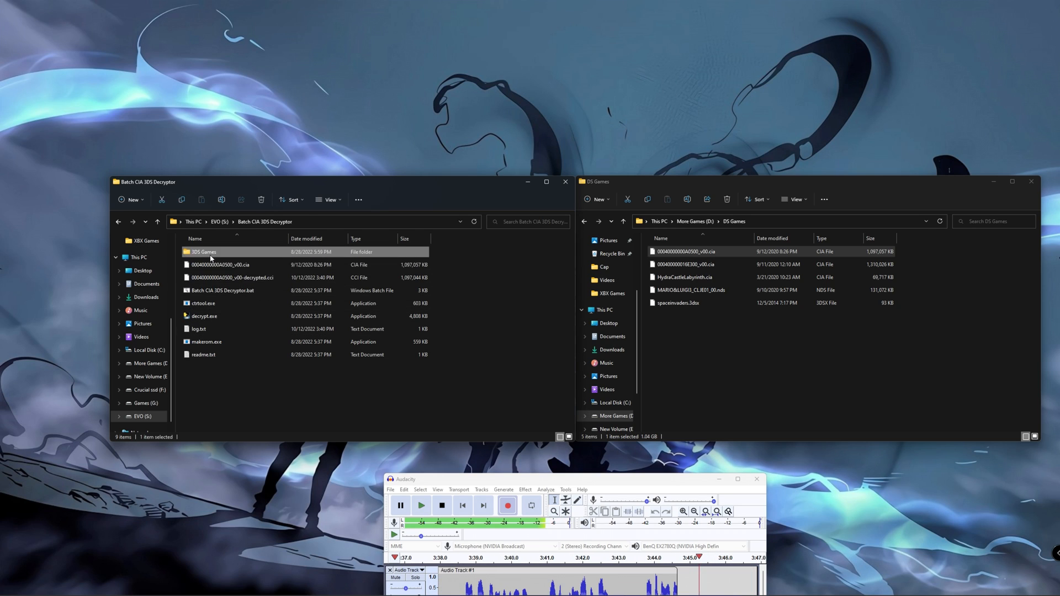
left_click(220, 264)
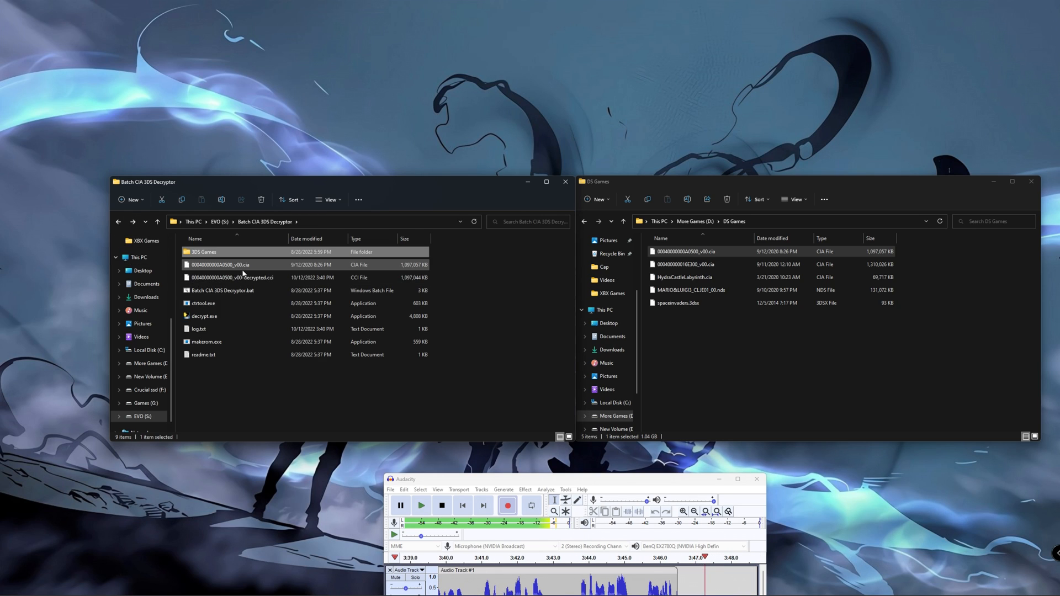
left_click(234, 278)
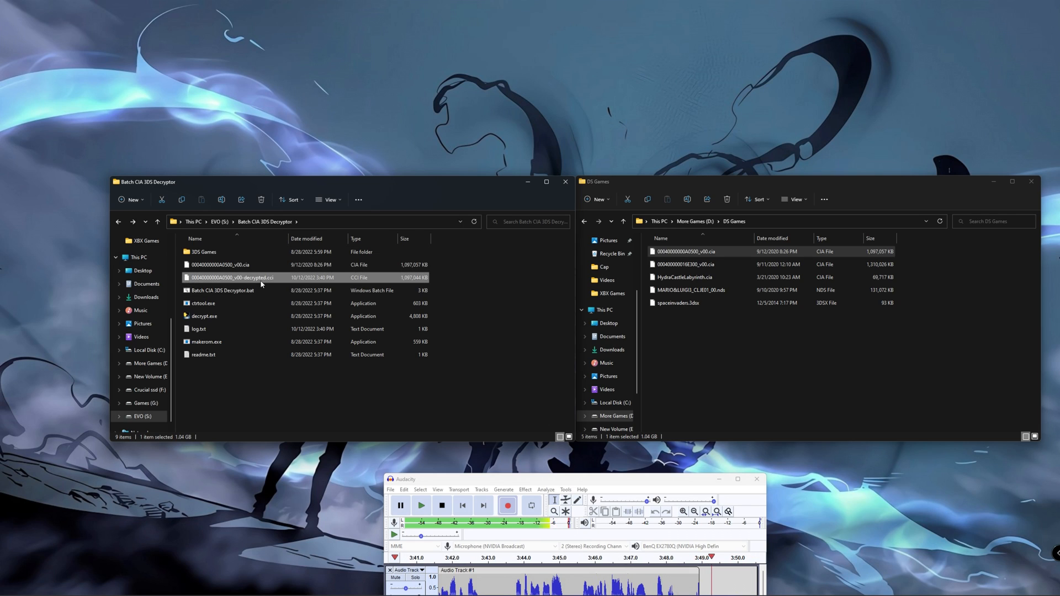
mouse_move(233, 277)
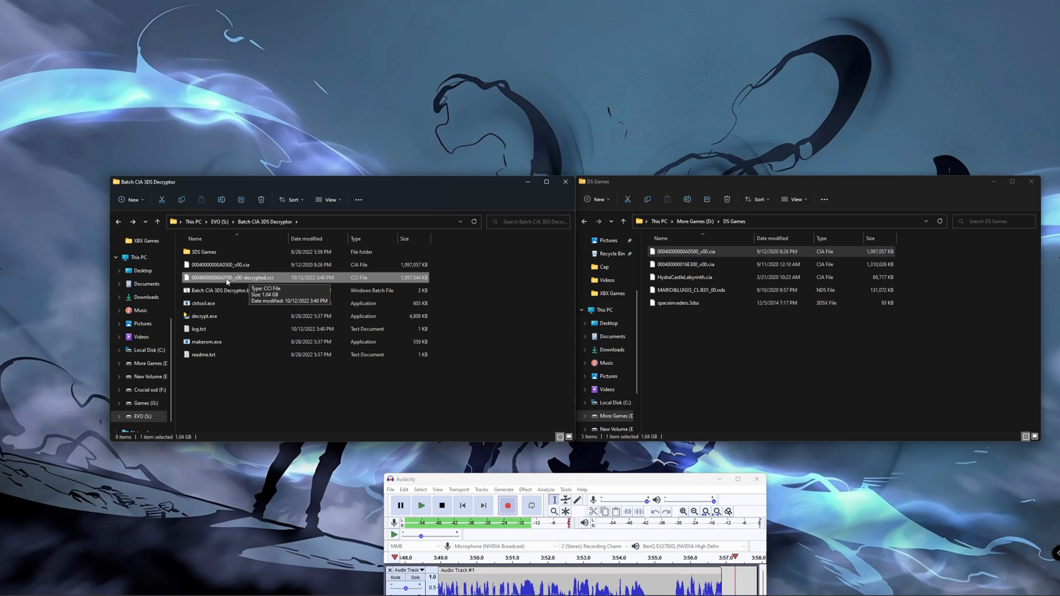
left_click(219, 264)
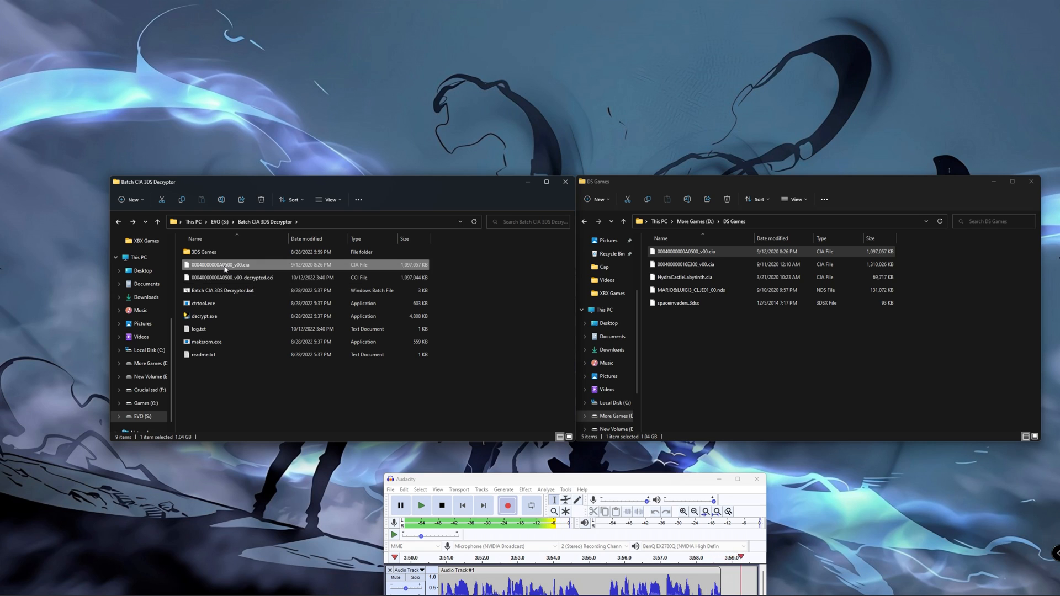
left_click(233, 278)
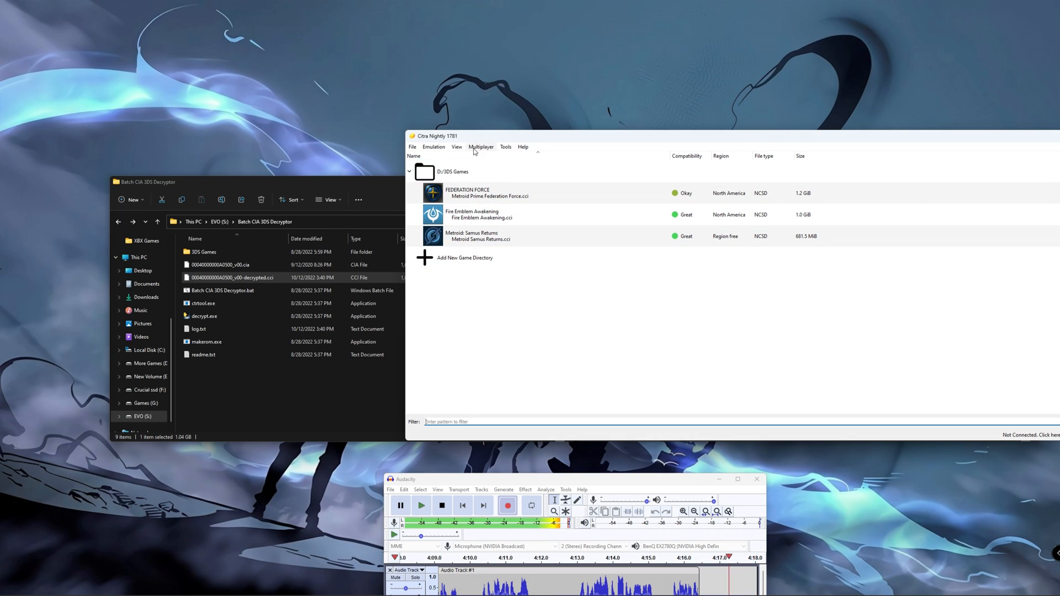
Load the decrypted .cci from EVO (S:) > Batch CIA 3DS Decryptor through Citra's Load File dialog
left_click(412, 147)
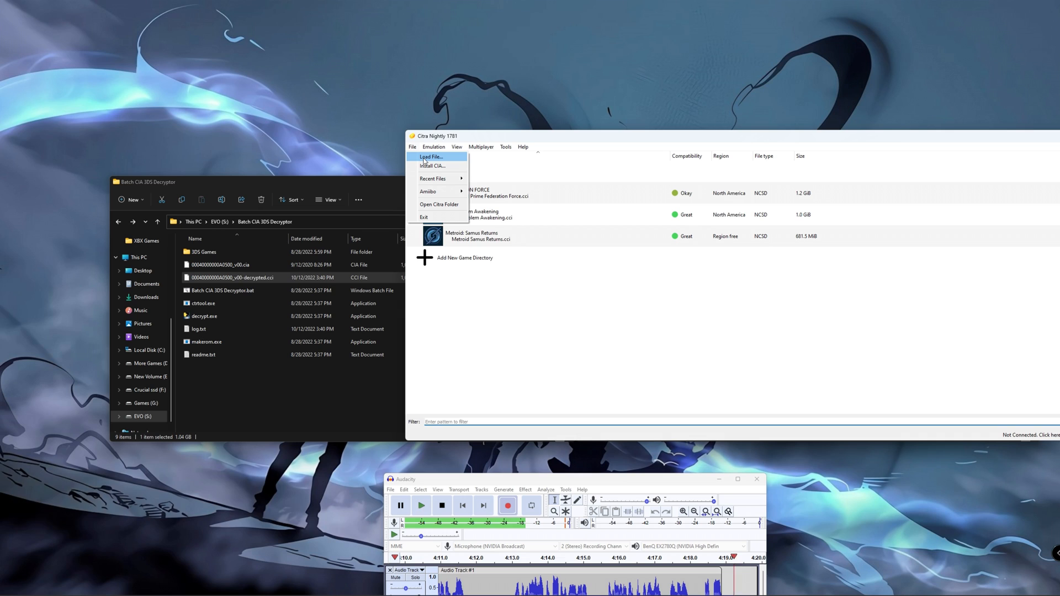
left_click(431, 157)
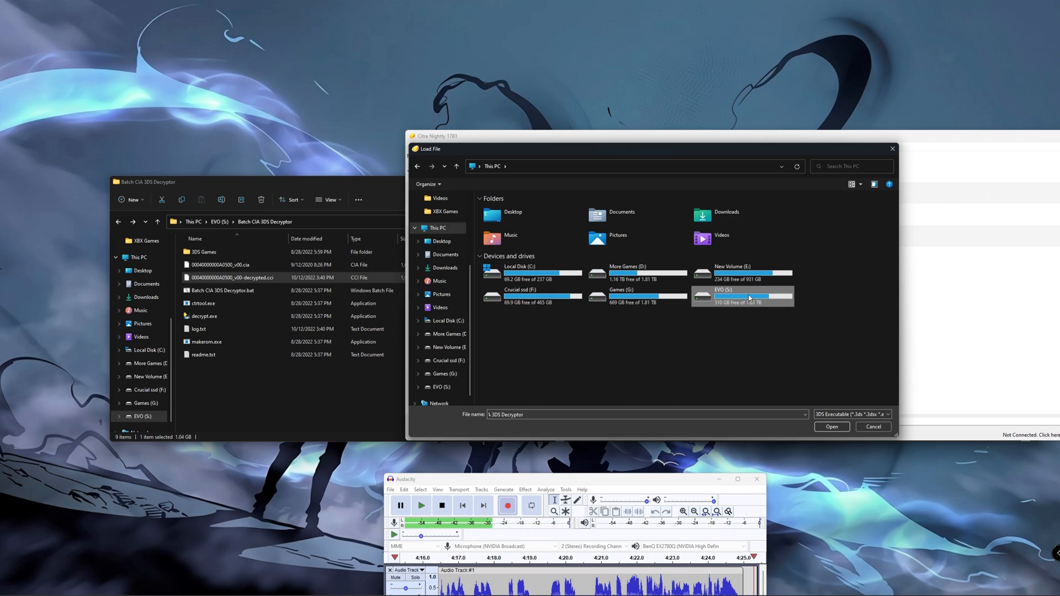
double_click(742, 296)
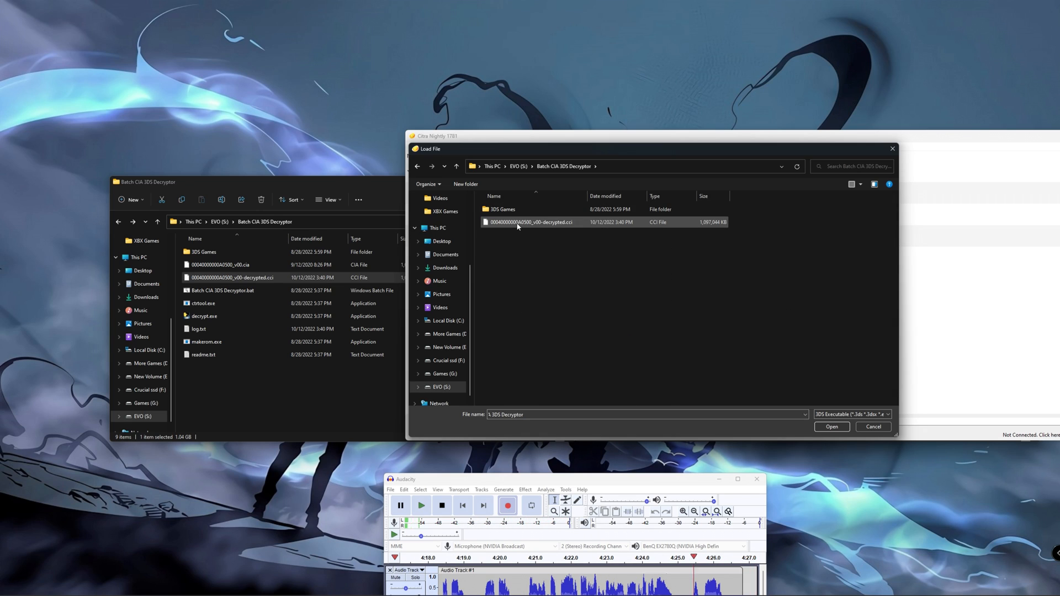
left_click(532, 222)
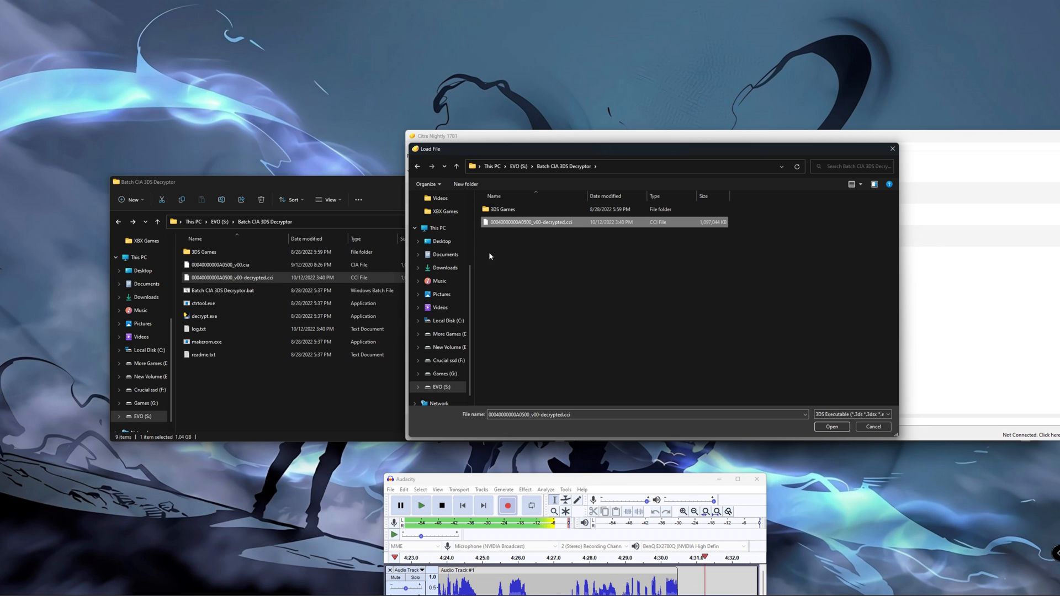
left_click(831, 426)
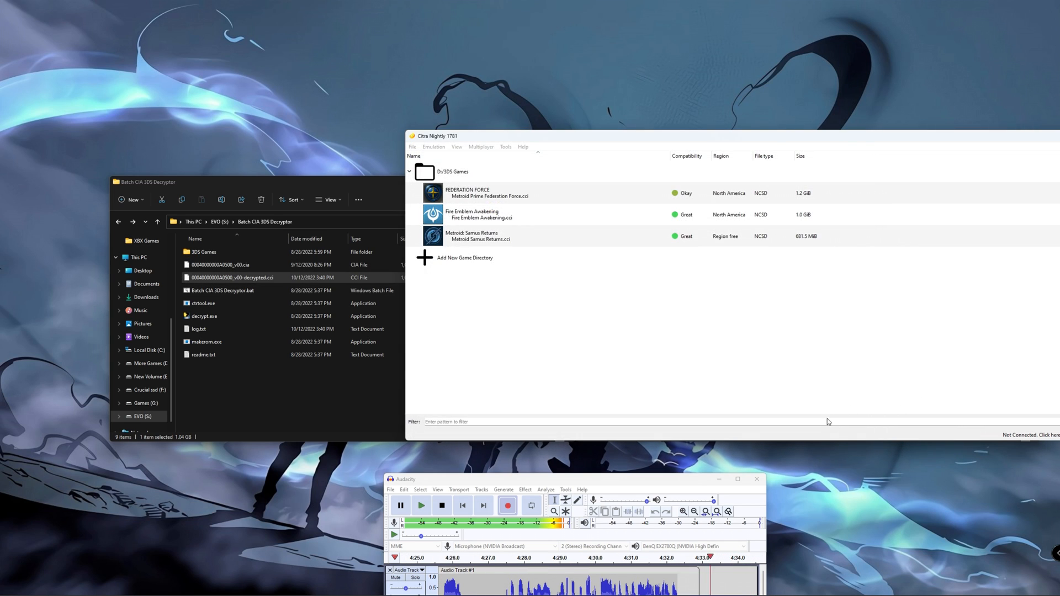
Boot the decrypted file as Fire Emblem Awakening and browse the File and View menus while it runs
double_click(481, 214)
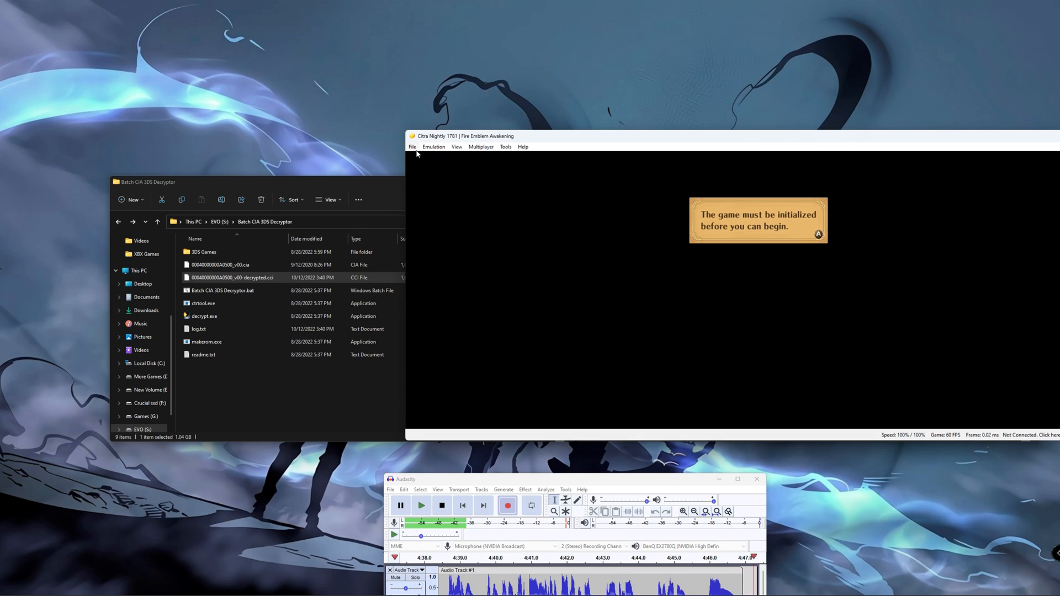
left_click(412, 147)
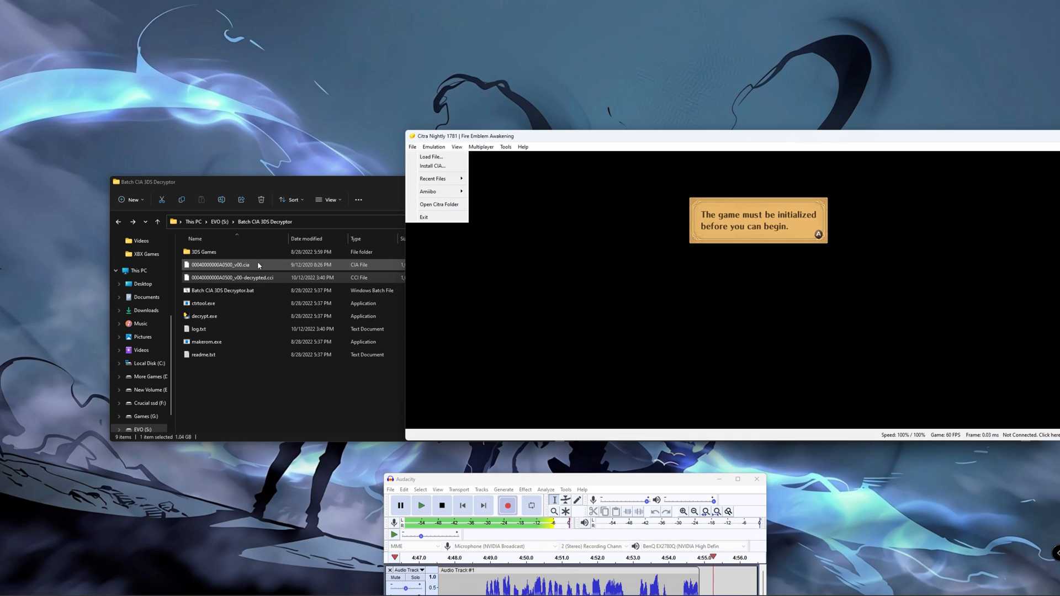
mouse_move(438, 204)
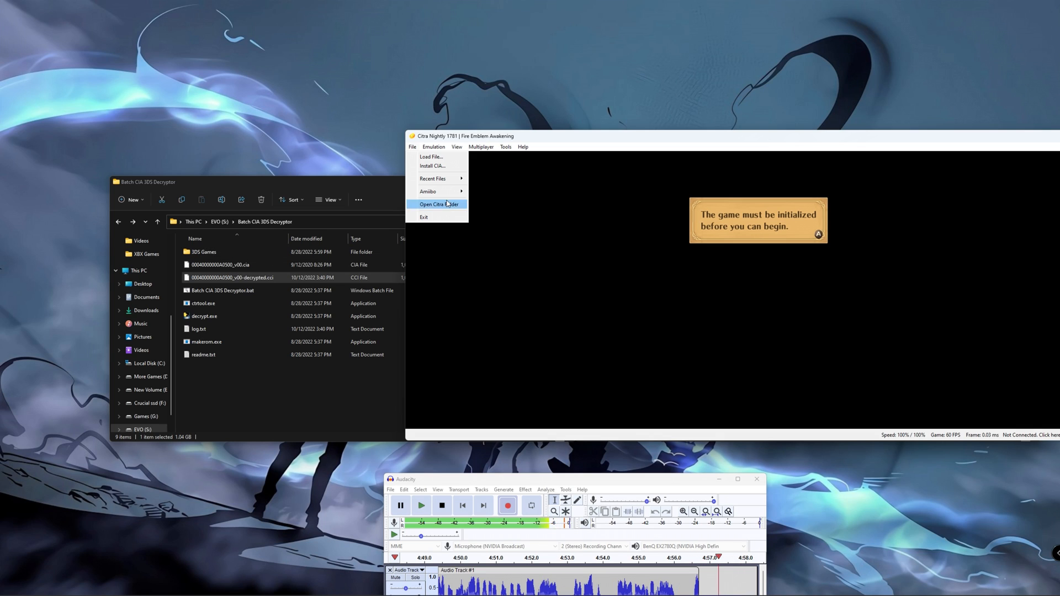
mouse_move(413, 152)
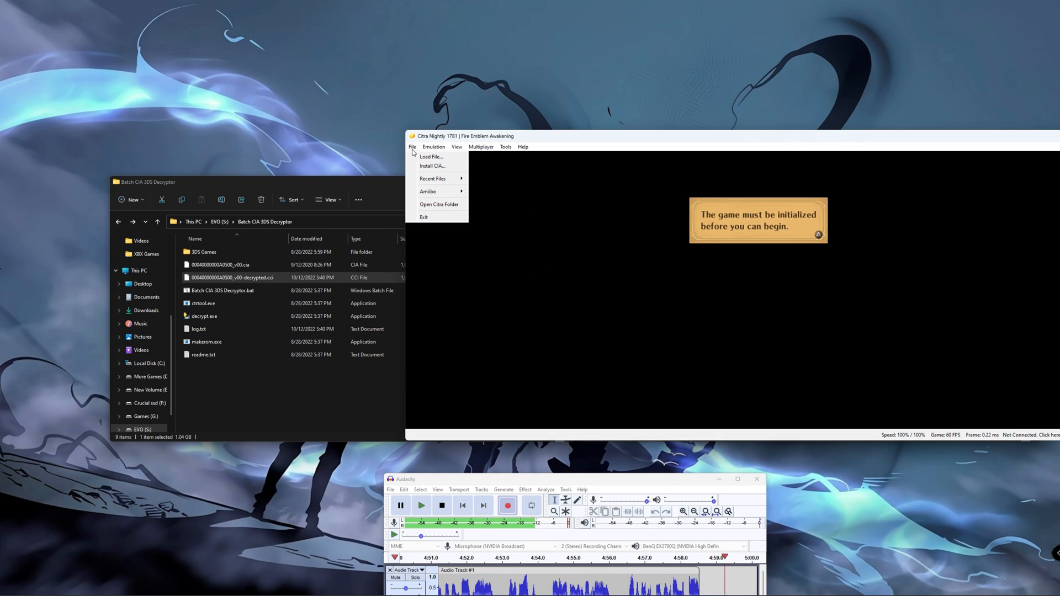
mouse_move(457, 233)
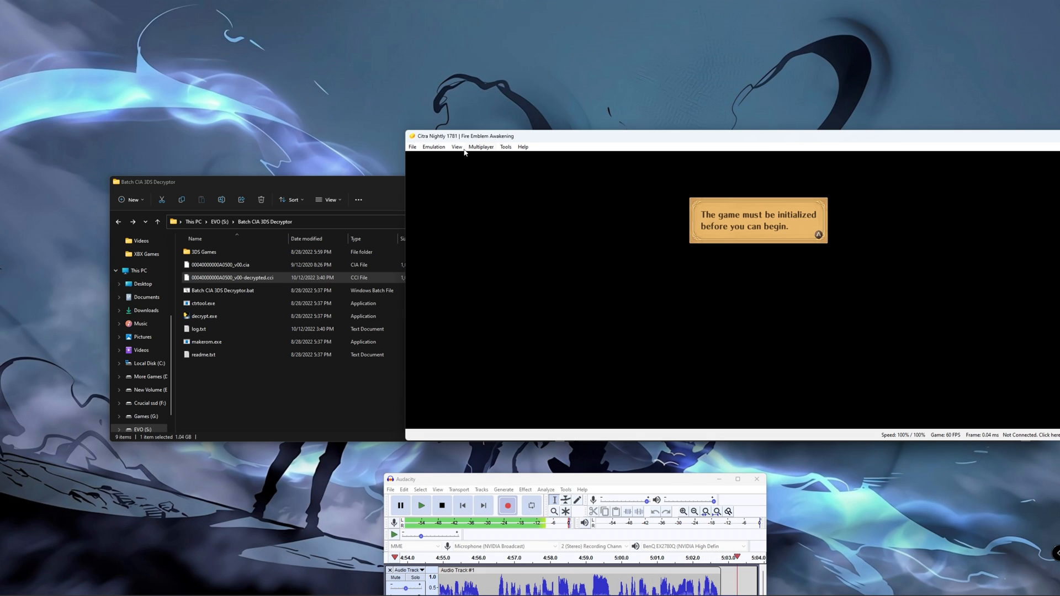
left_click(456, 147)
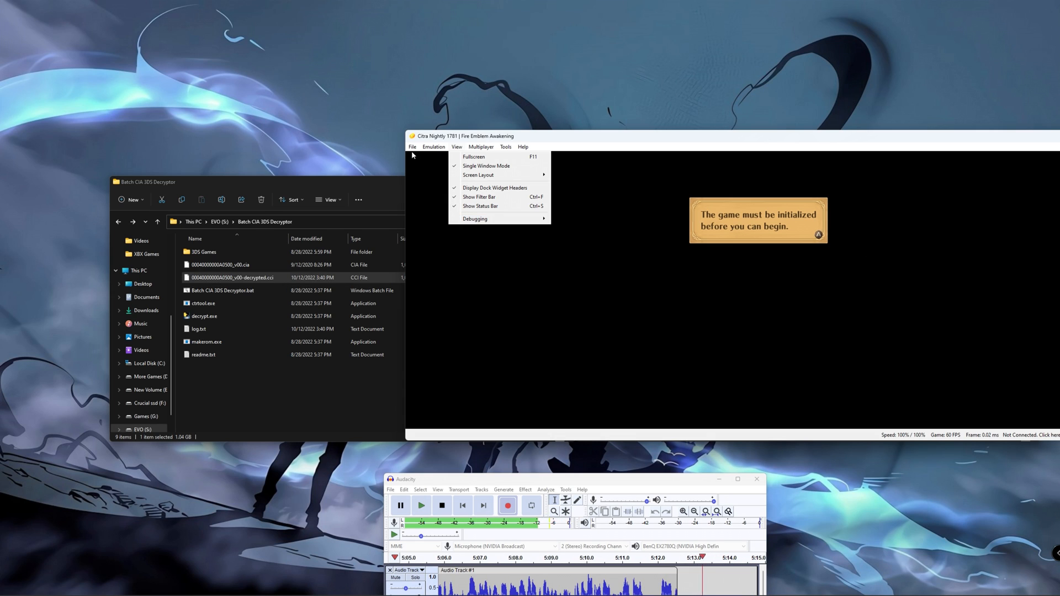
left_click(412, 147)
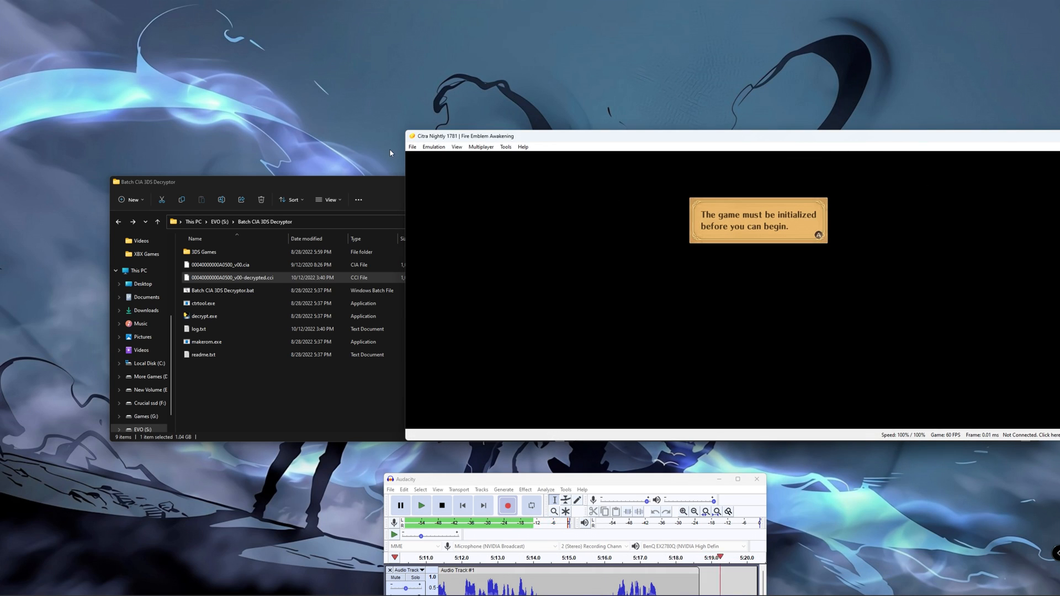
Stop emulation and return to Citra's game list
left_click(412, 147)
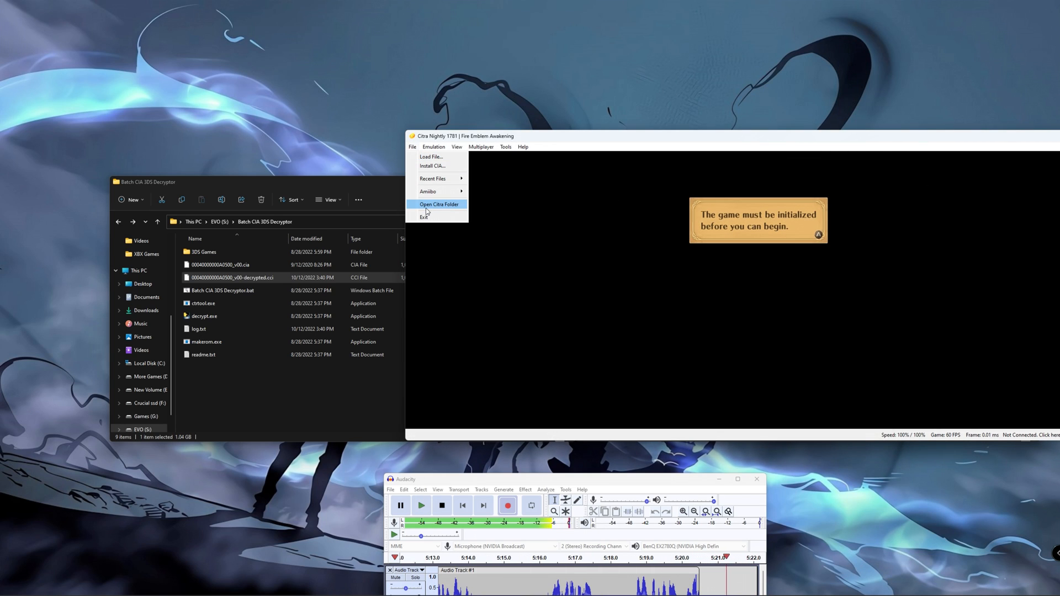
left_click(438, 205)
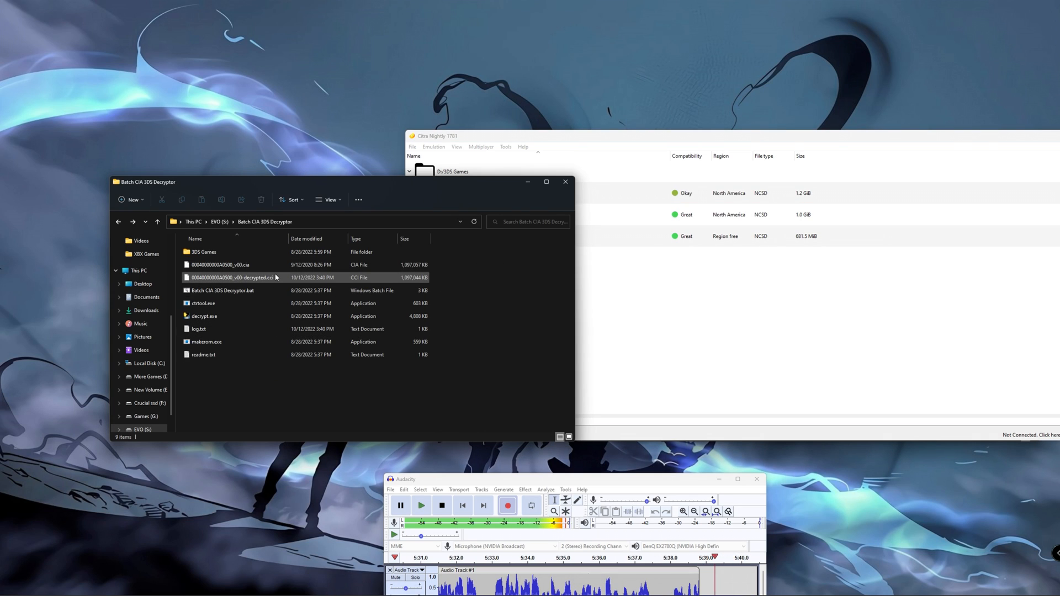
Remove the .cci and .cia from the decryptor folder, leaving only the bat, exe and txt tools
left_click(230, 277)
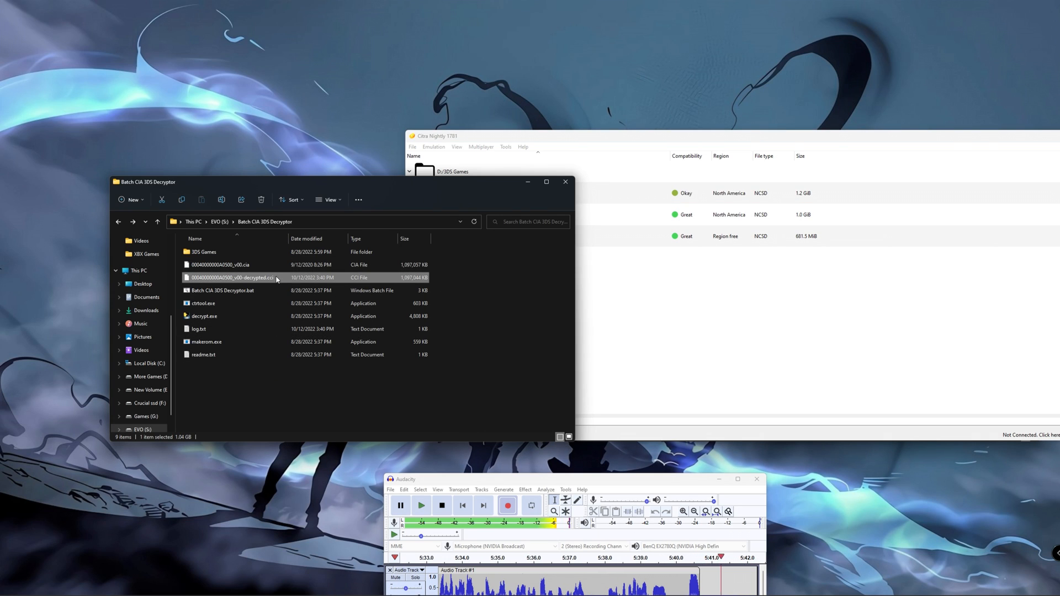
left_click(220, 264)
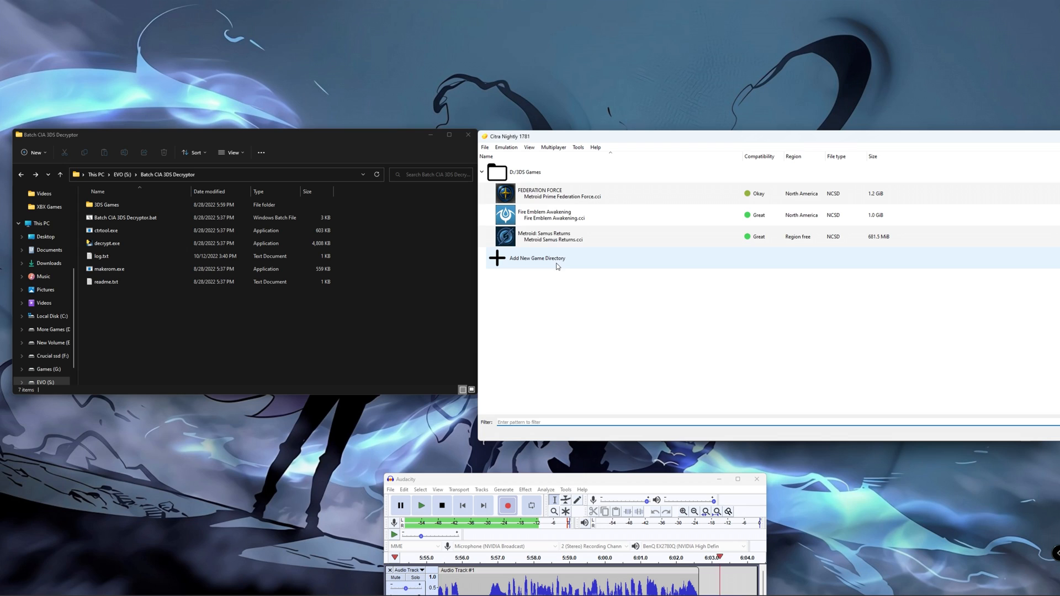
mouse_move(602, 215)
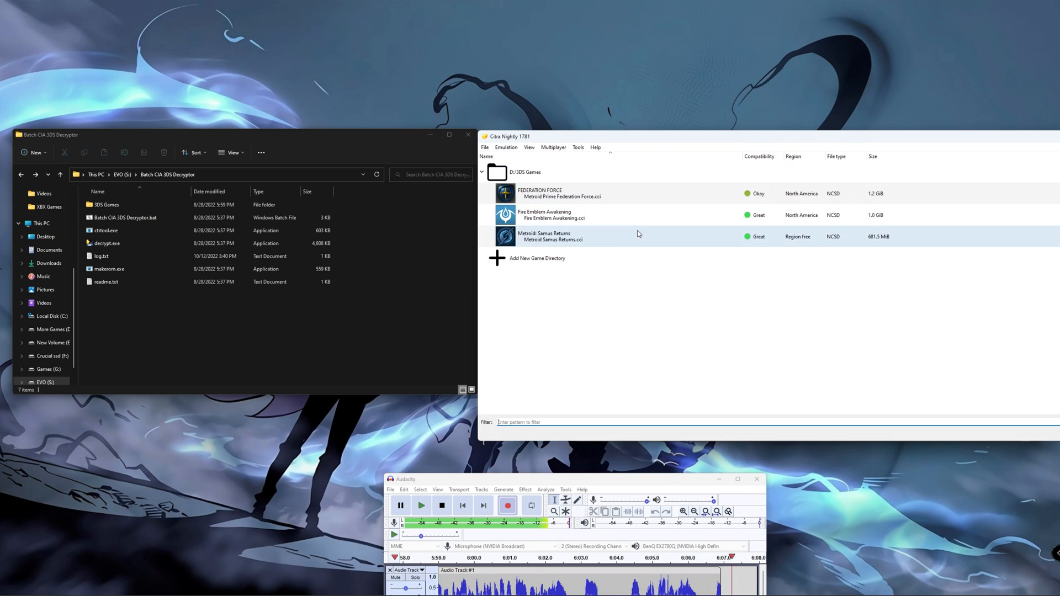
left_click(106, 282)
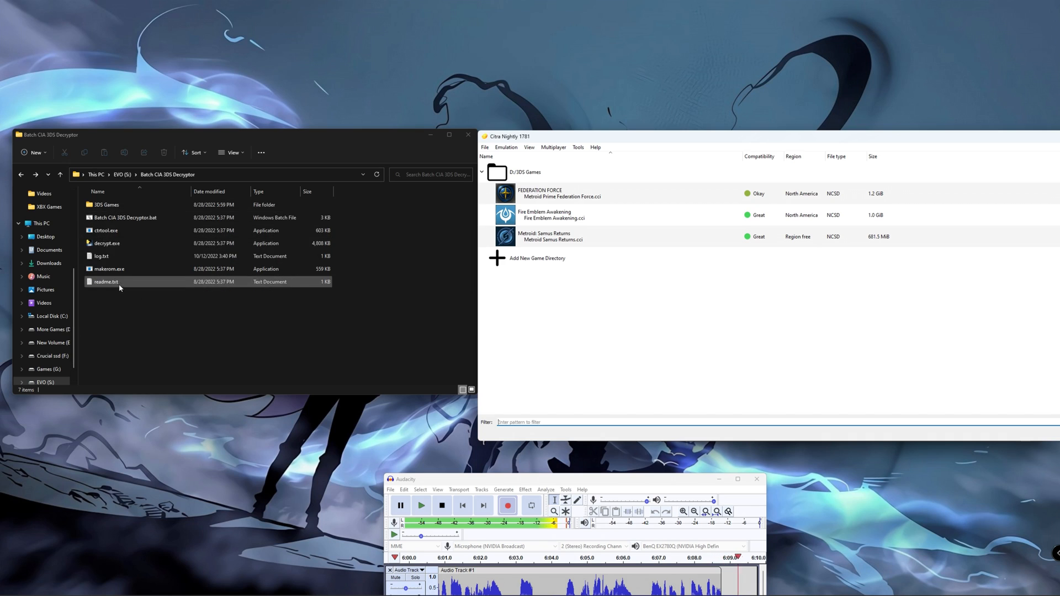
left_click(108, 243)
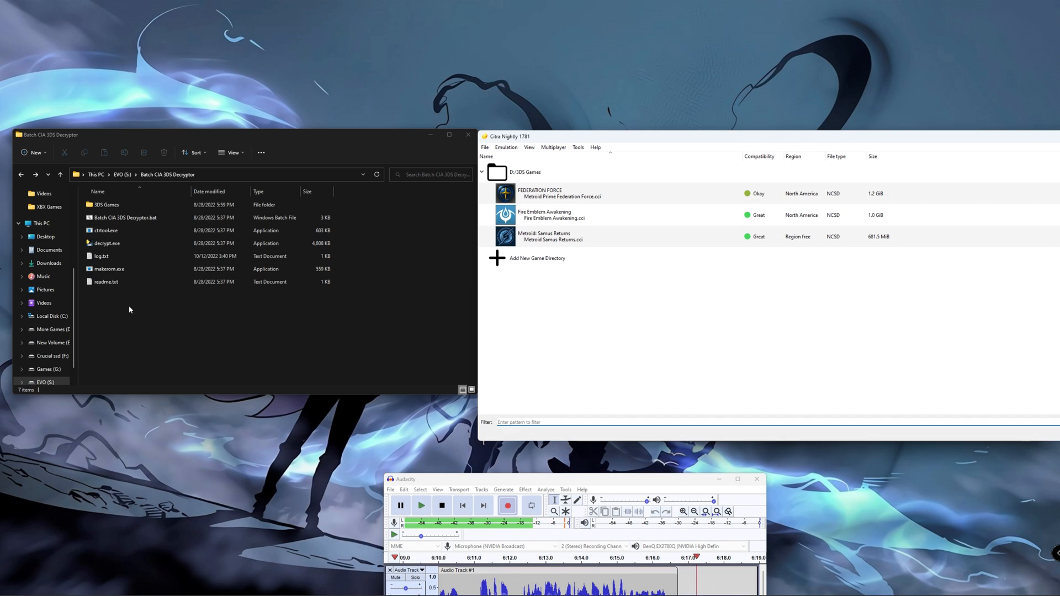
left_click(124, 218)
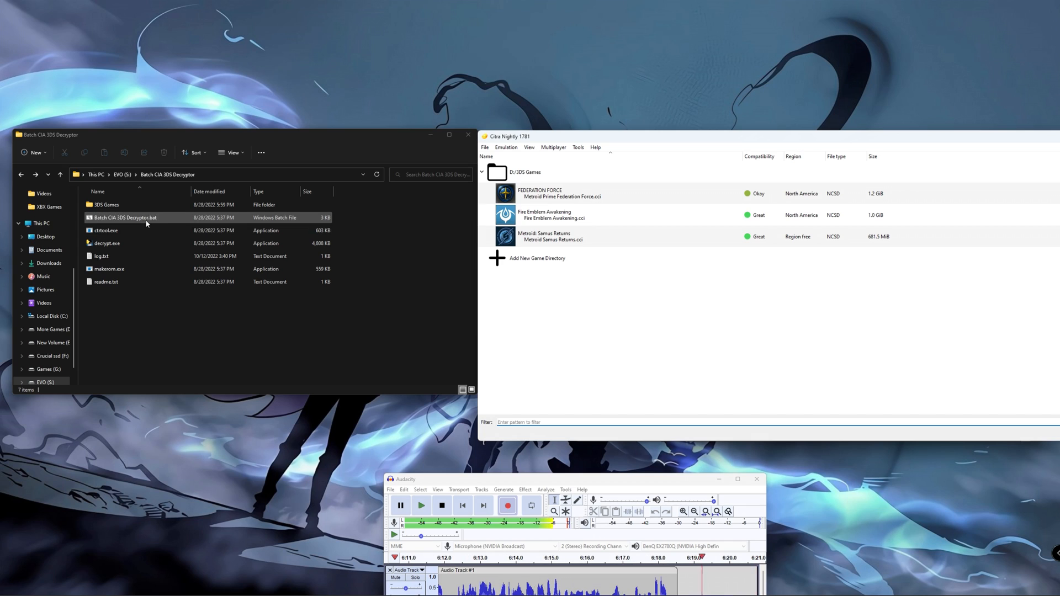